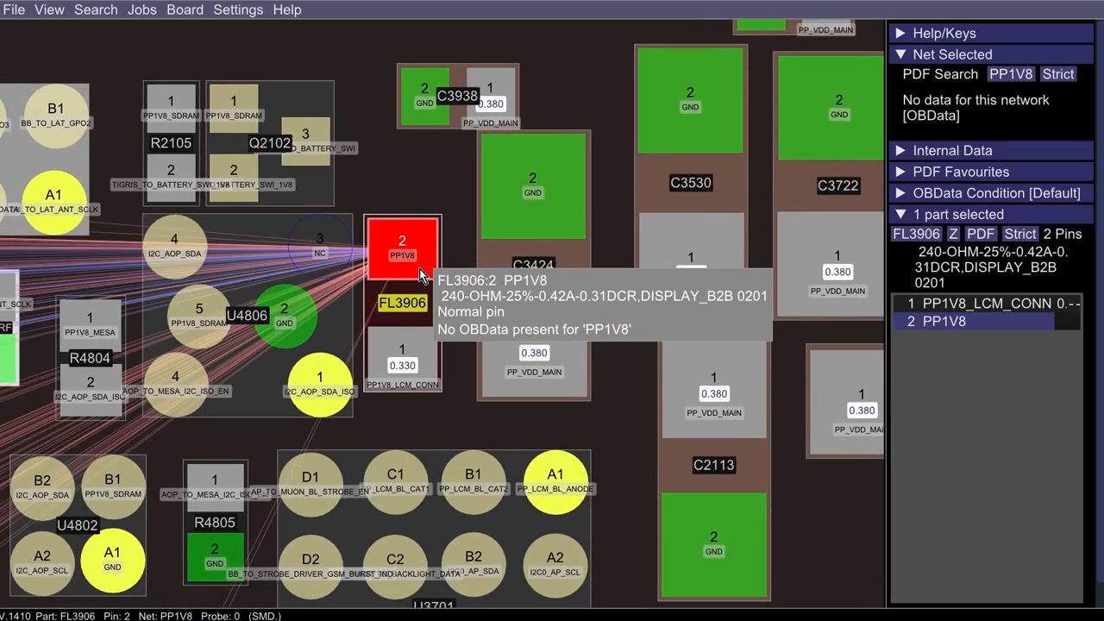
Step: Select filter FL3906 on the boardview to read its pin 2 PP1V8 net details
click(401, 356)
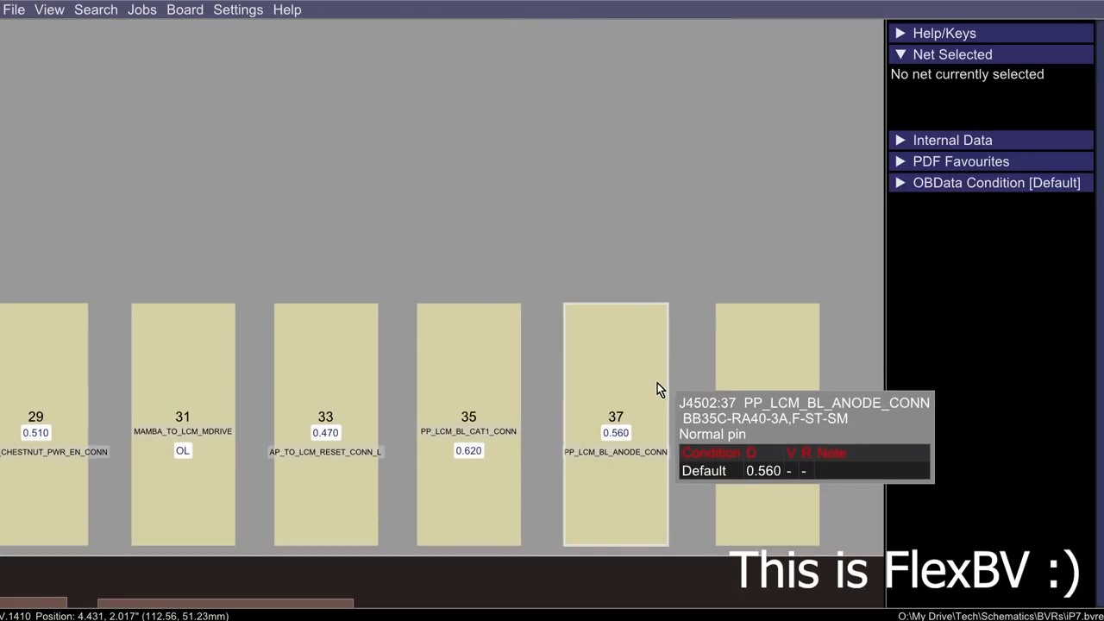
mouse_move(783, 360)
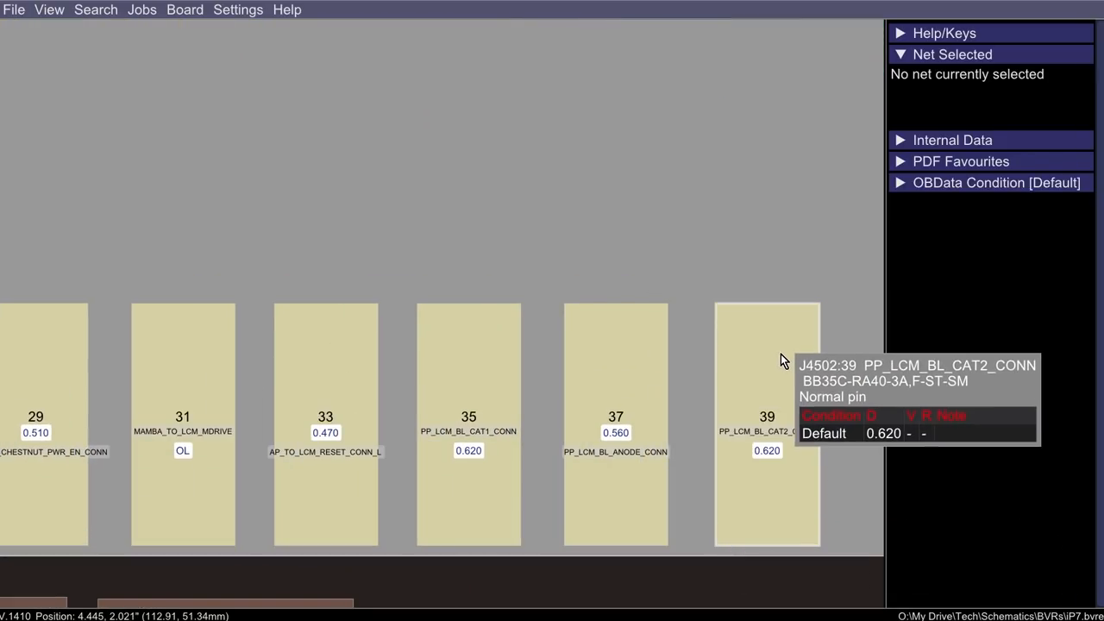